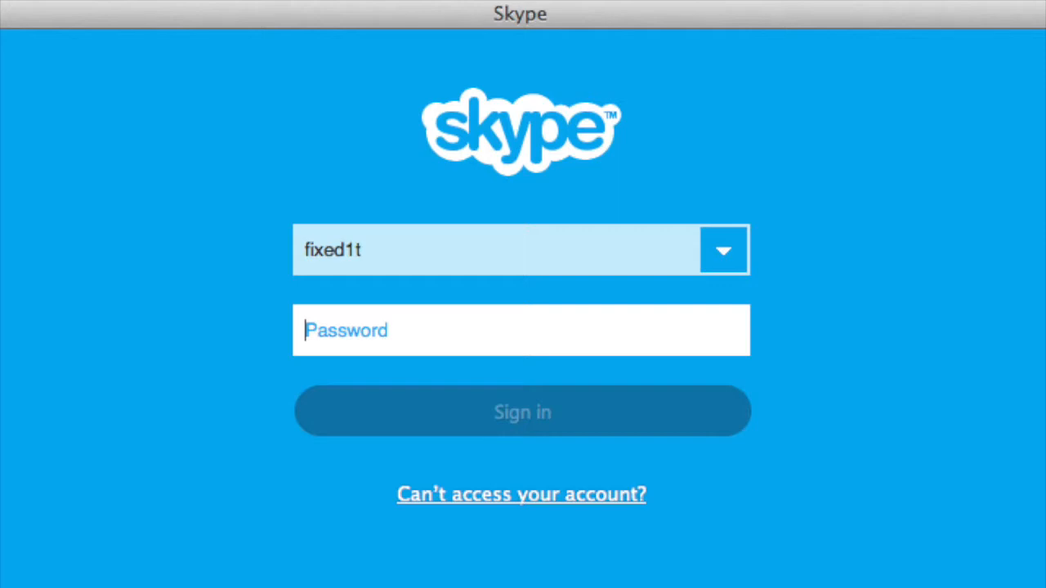
- Enter the account password and sign in to reach the main window with the recent conversation
left_click(523, 411)
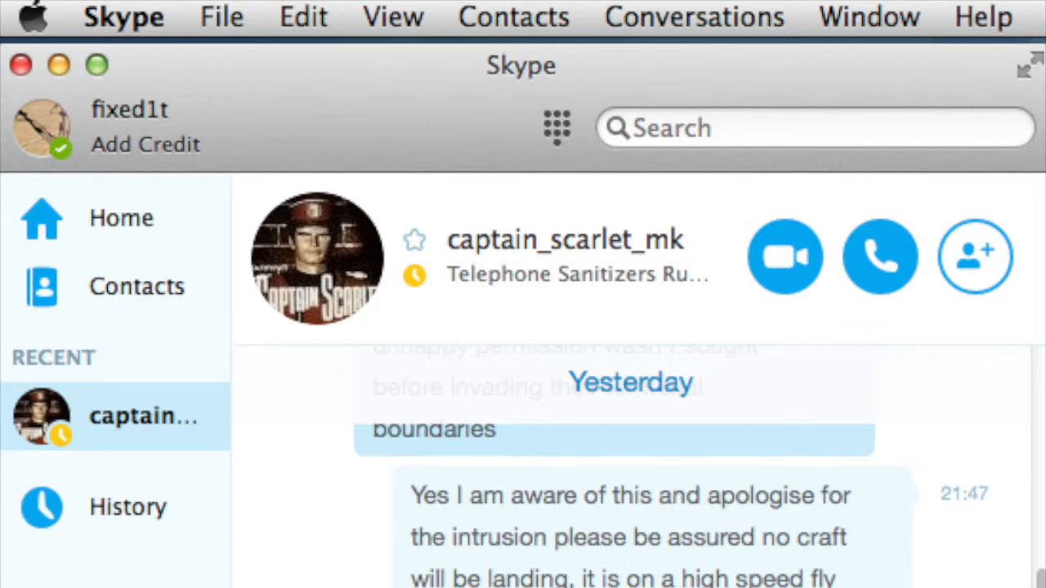
- In Preferences > Privacy, delete all chat history with history saving set to Never
left_click(124, 17)
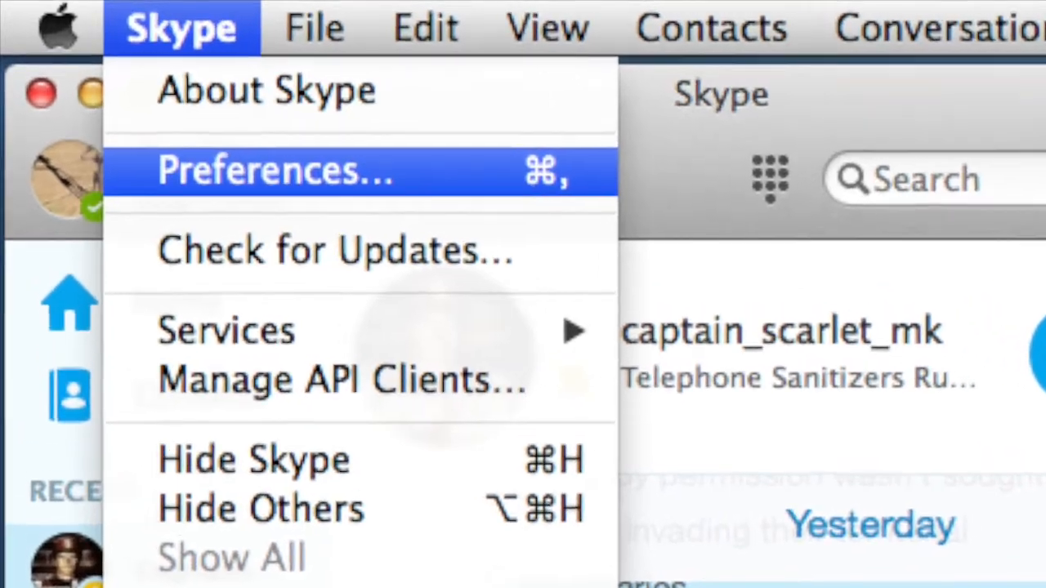
left_click(274, 170)
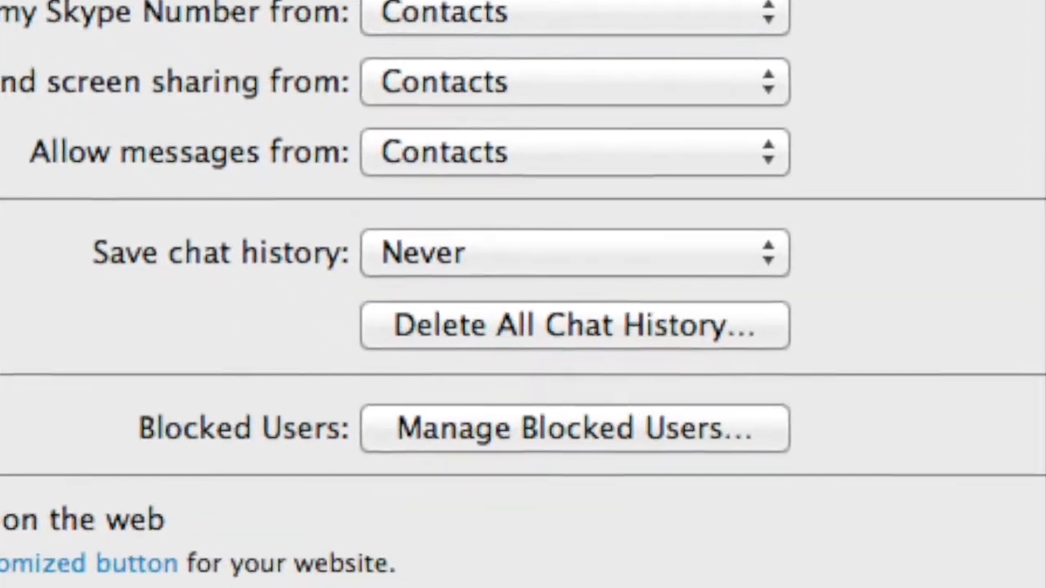
left_click(572, 325)
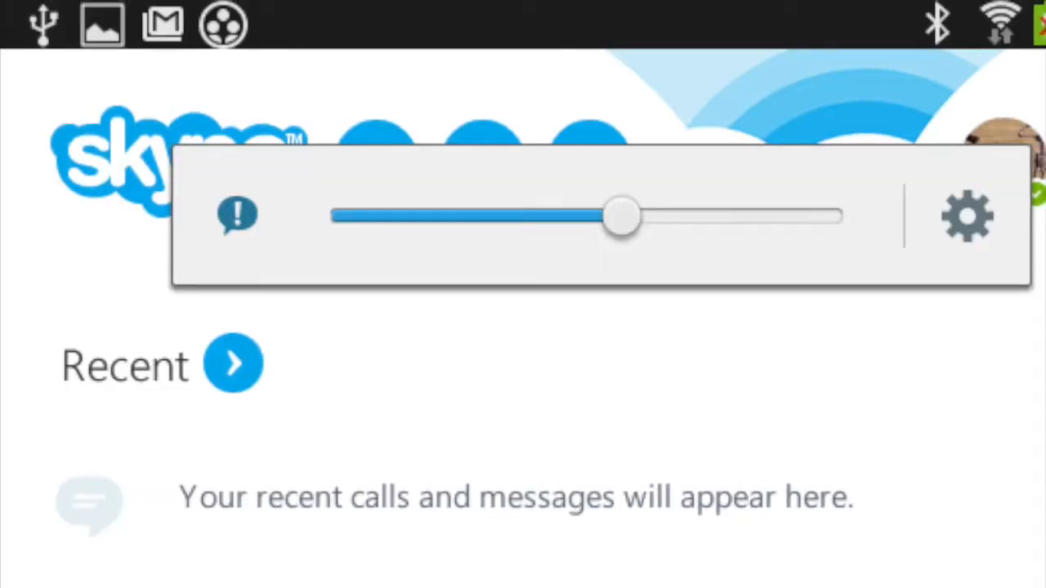
- Expand the tablet's Recent list, which now shows no calls or messages
left_click(232, 365)
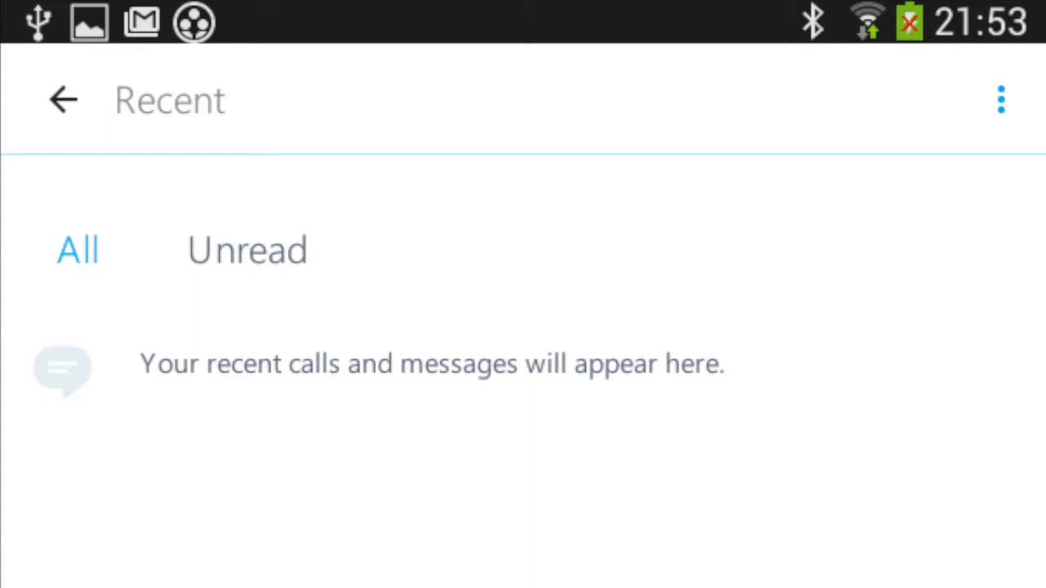